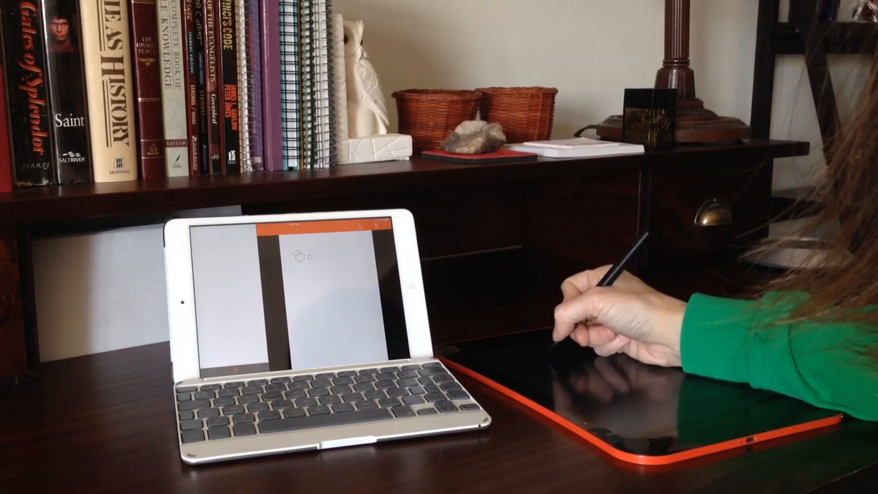
type("Boog")
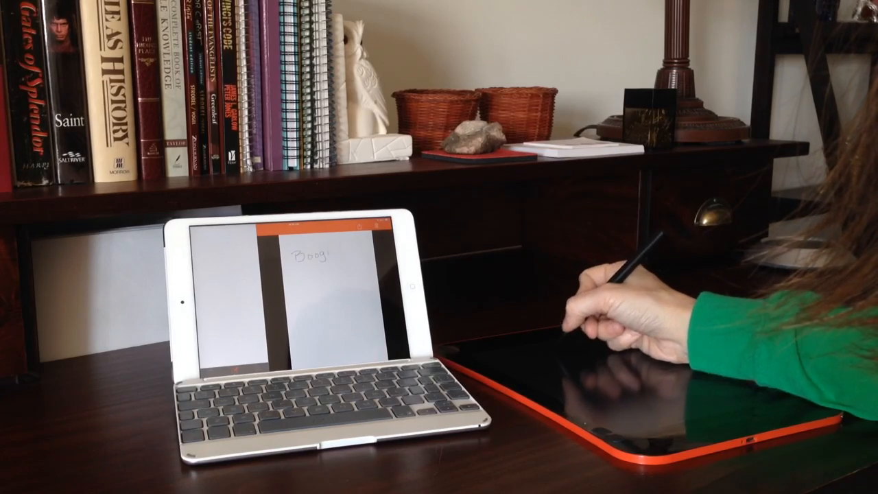